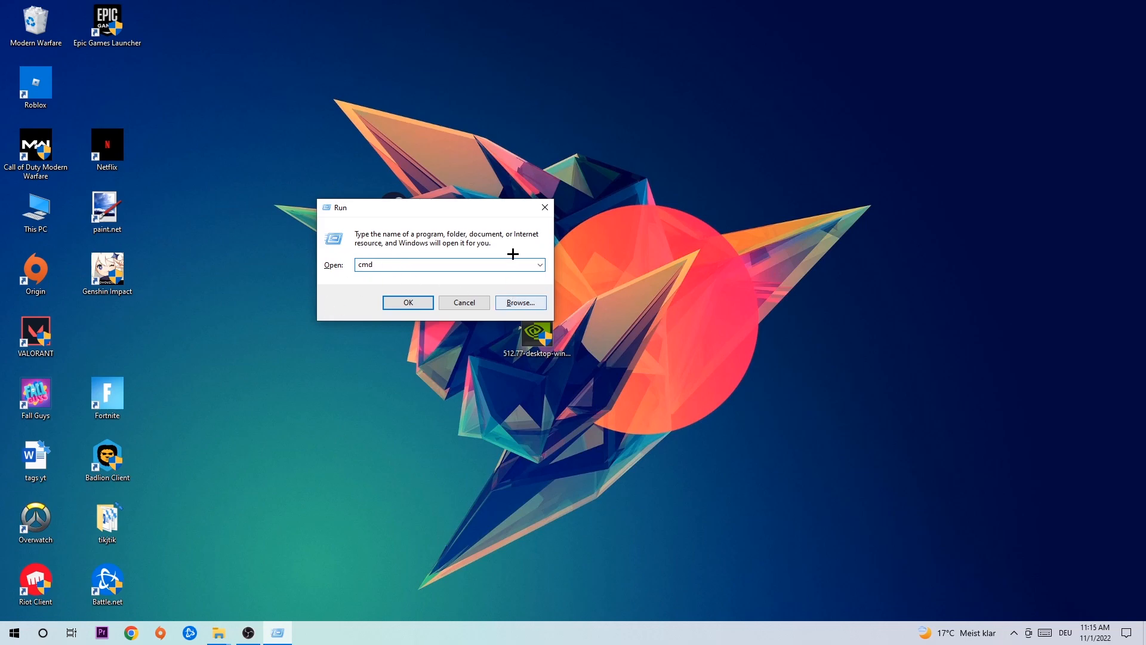
Step: Confirm 'cmd' in the Run box to launch Command Prompt
{"action": "left_click", "coordinate": [407, 302]}
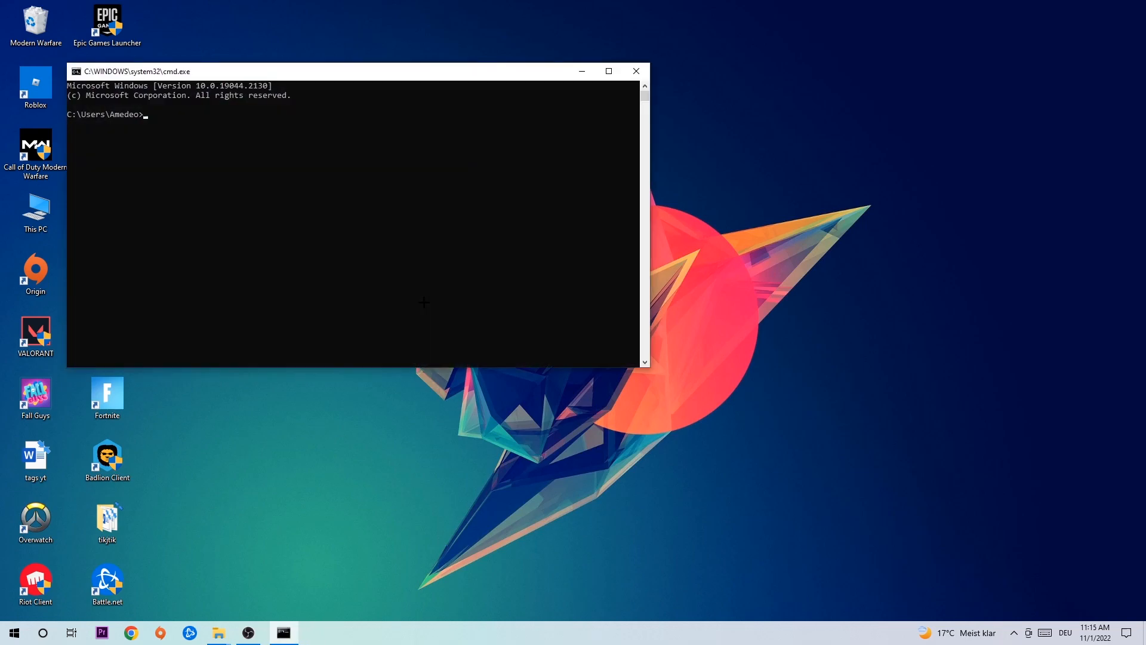
Step: Maximize the Command Prompt window and run ipconfig /flushdns
{"action": "left_click", "coordinate": [608, 71]}
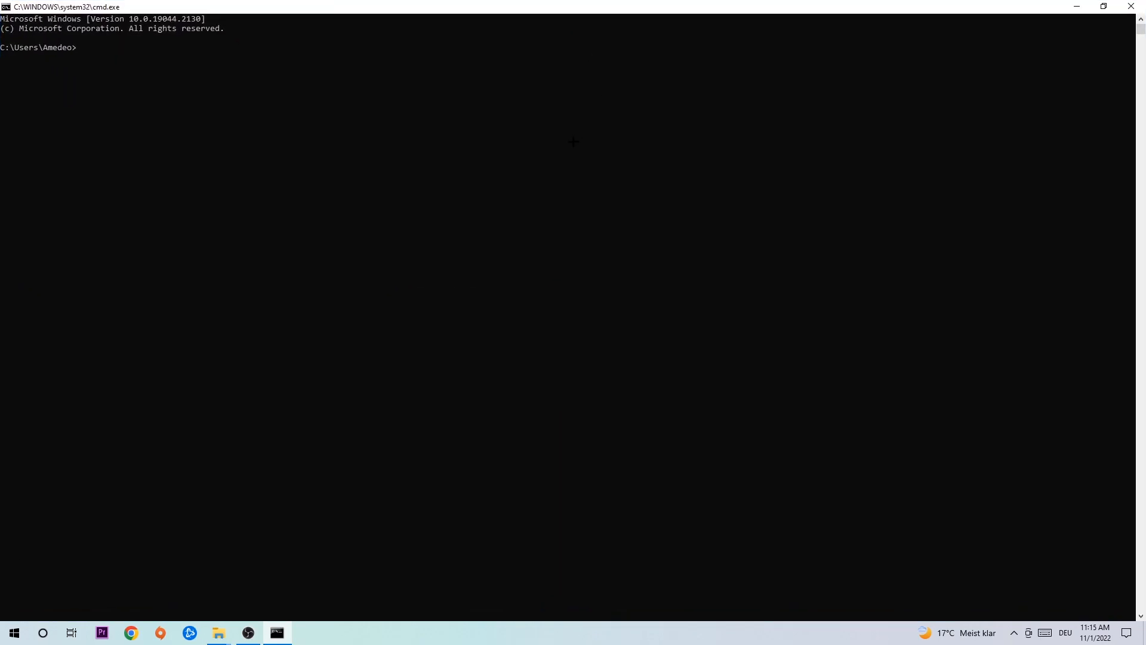
{"action": "type", "text": "i"}
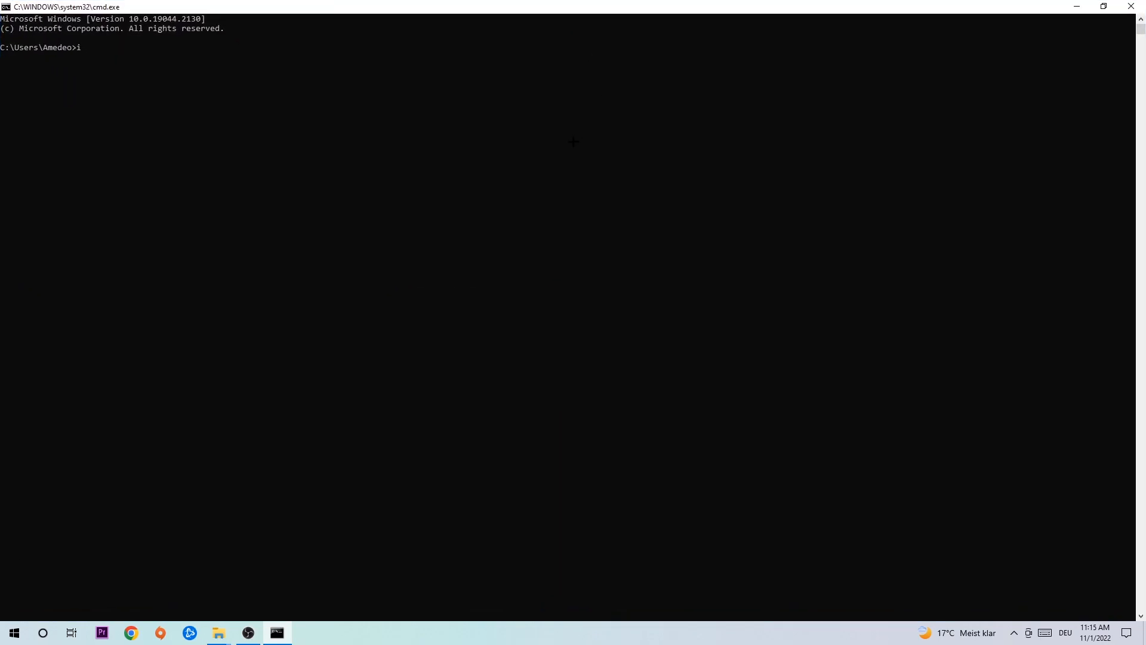
{"action": "type", "text": "pconfig"}
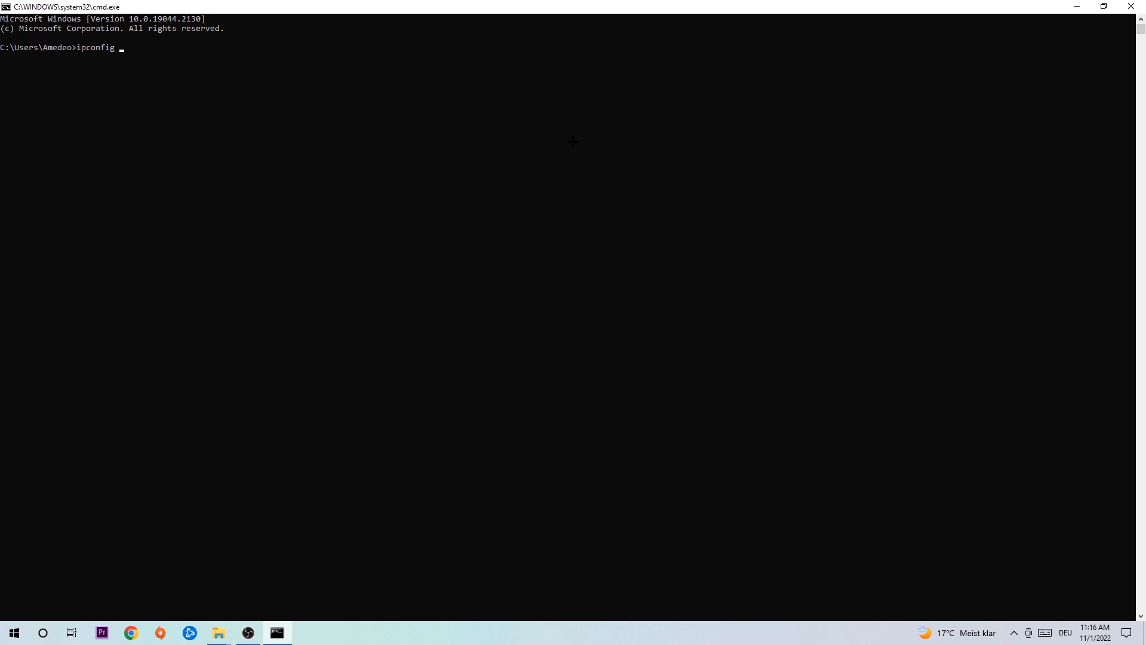
{"action": "type", "text": "/flushdns"}
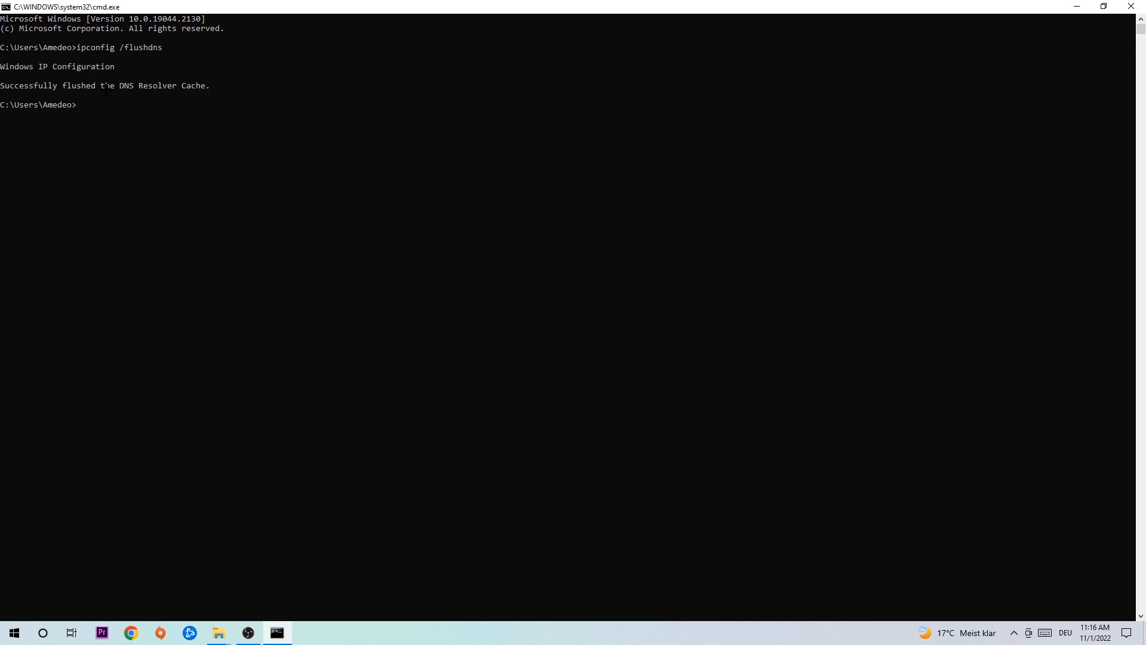
{"action": "mouse_move", "coordinate": [1130, 6]}
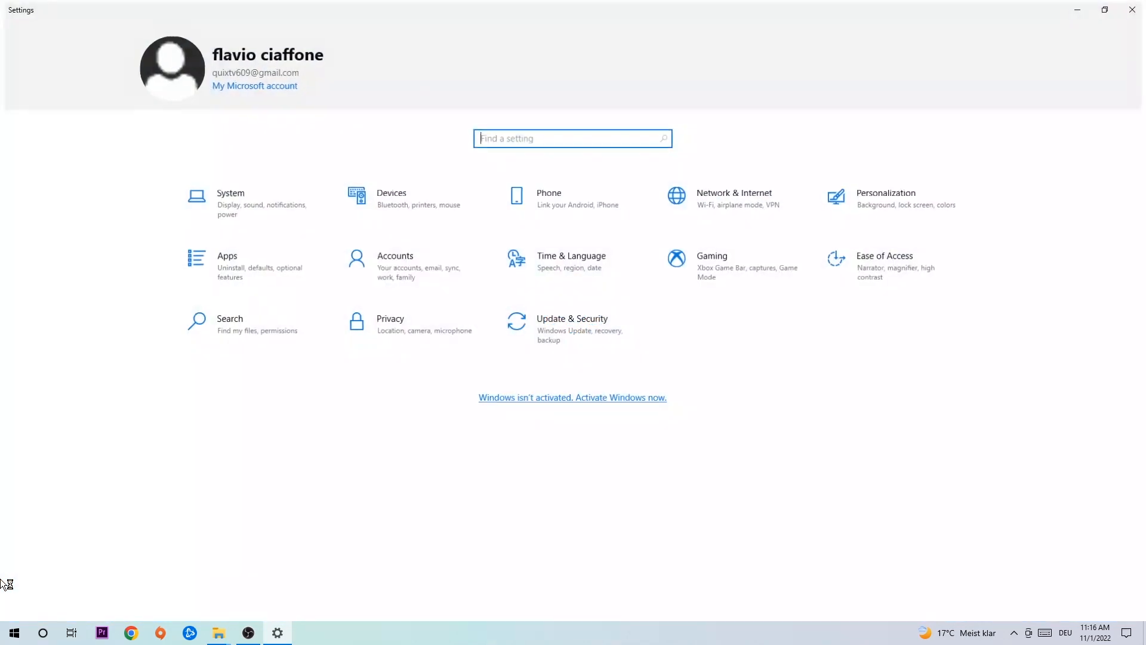
Step: Go to the Network & Internet status page in Settings
{"action": "left_click", "coordinate": [734, 193]}
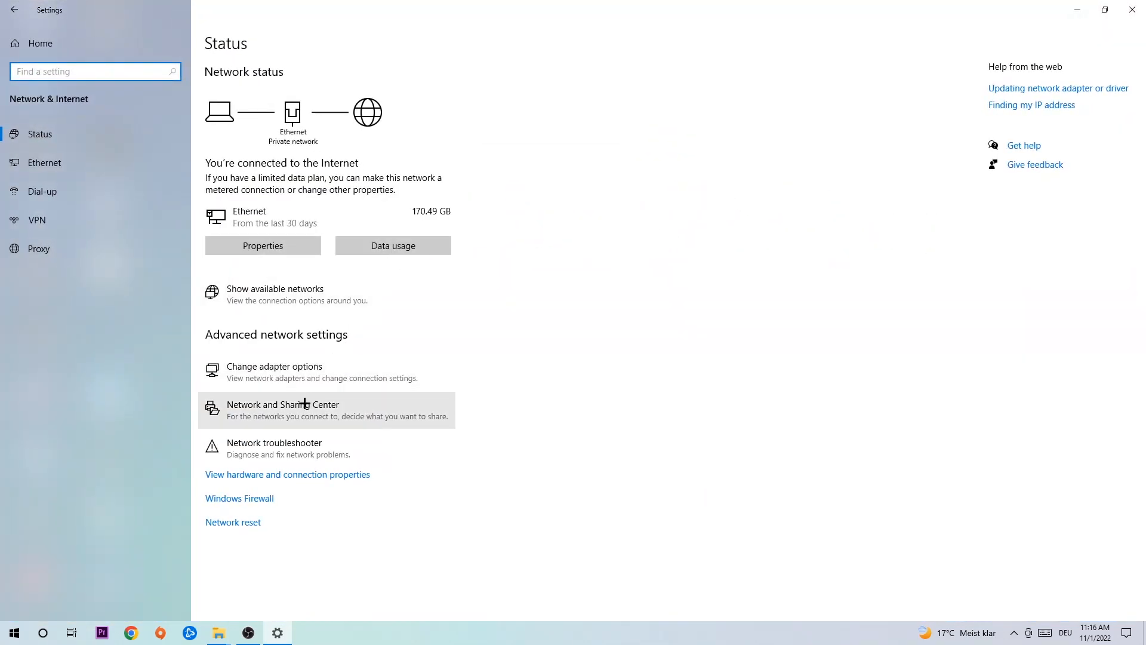
Step: Open the Network and Sharing Center from the Status page
{"action": "left_click", "coordinate": [283, 410]}
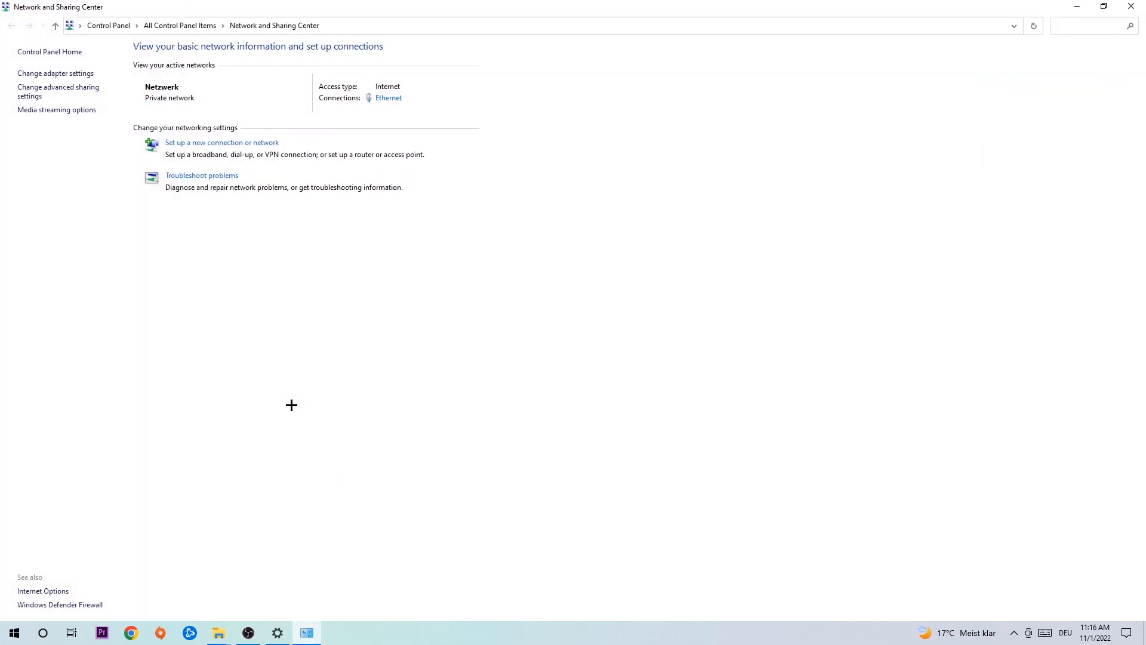
{"action": "mouse_move", "coordinate": [194, 182]}
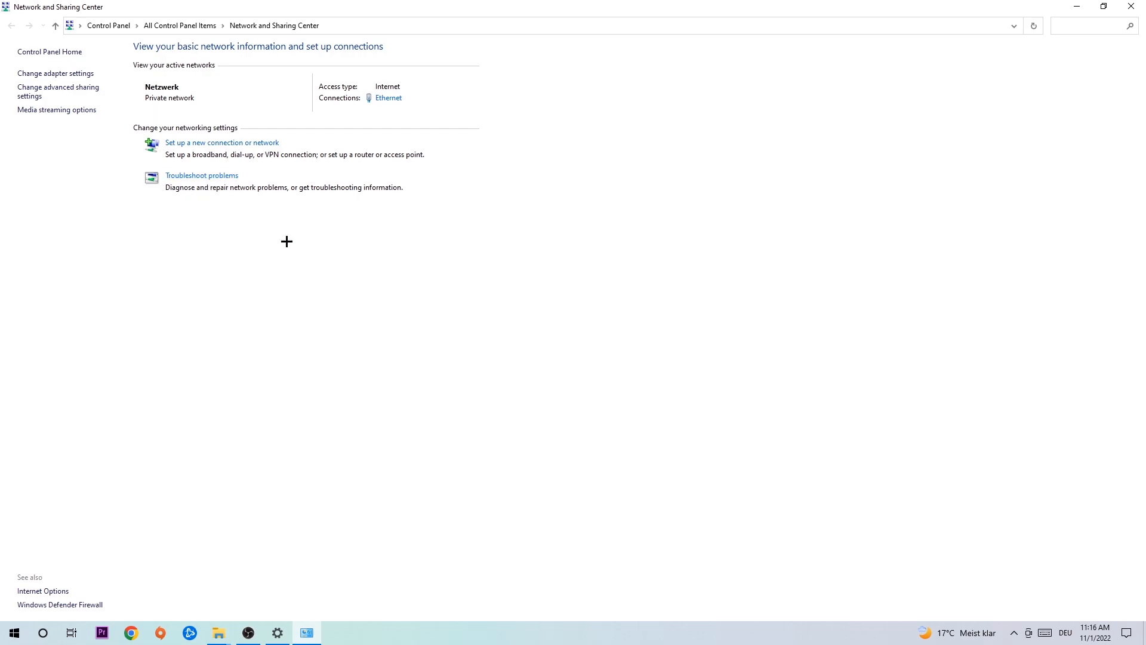
{"action": "mouse_move", "coordinate": [203, 213]}
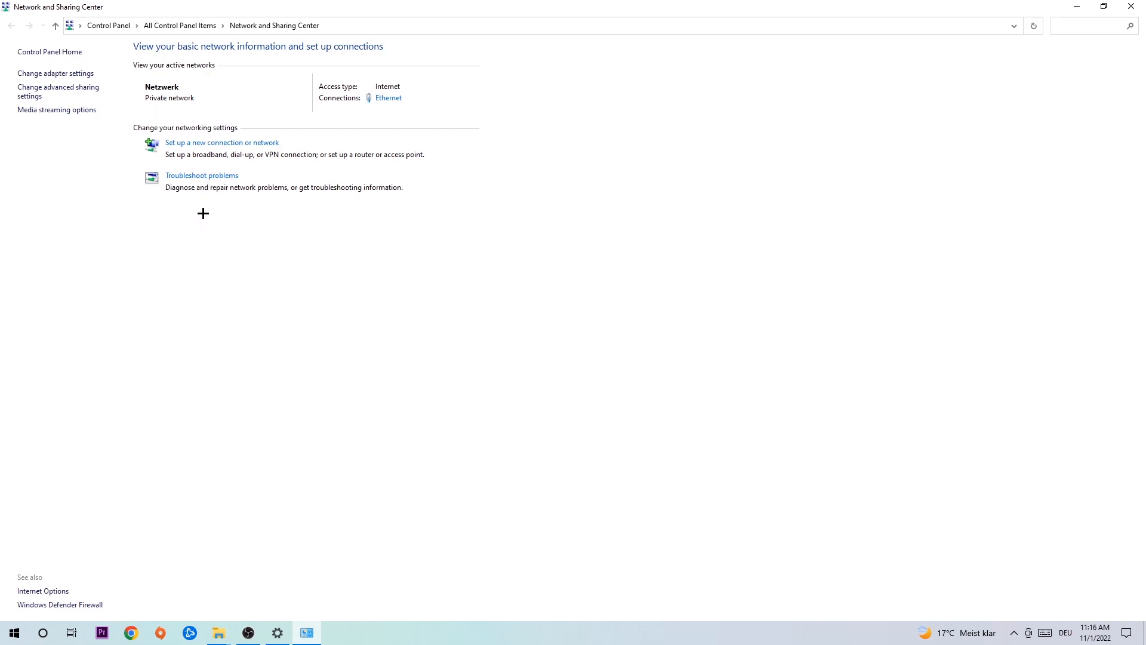
{"action": "mouse_move", "coordinate": [200, 179]}
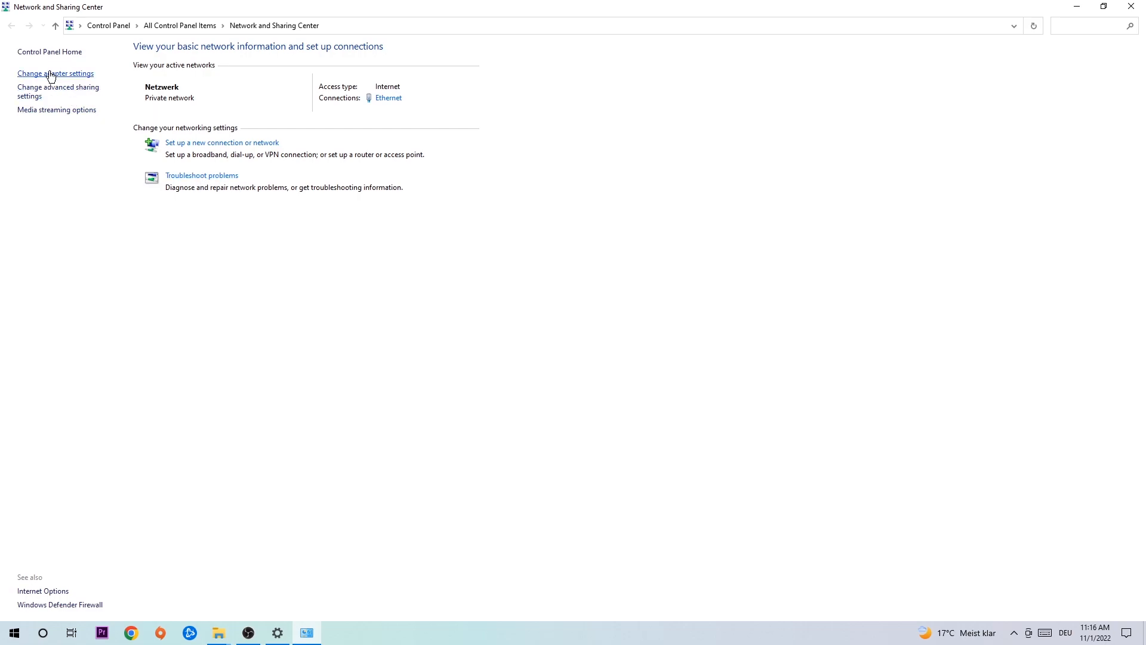
Step: Disable and re-enable the Ethernet adapter via Change adapter settings, then close Settings
{"action": "left_click", "coordinate": [55, 73]}
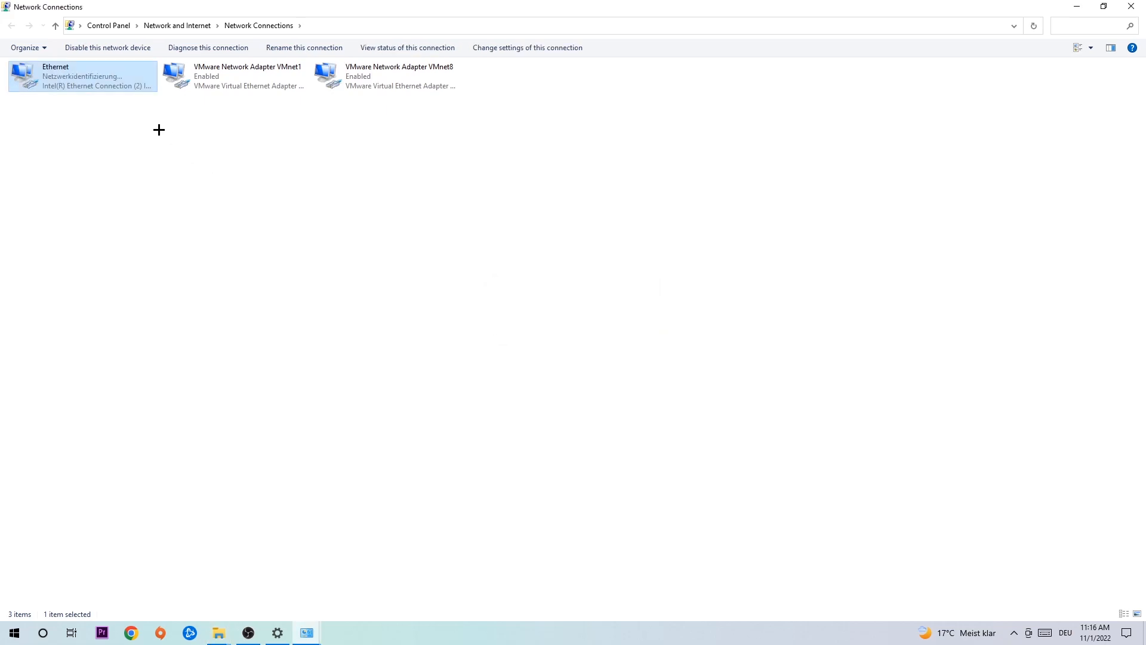
{"action": "mouse_move", "coordinate": [83, 86]}
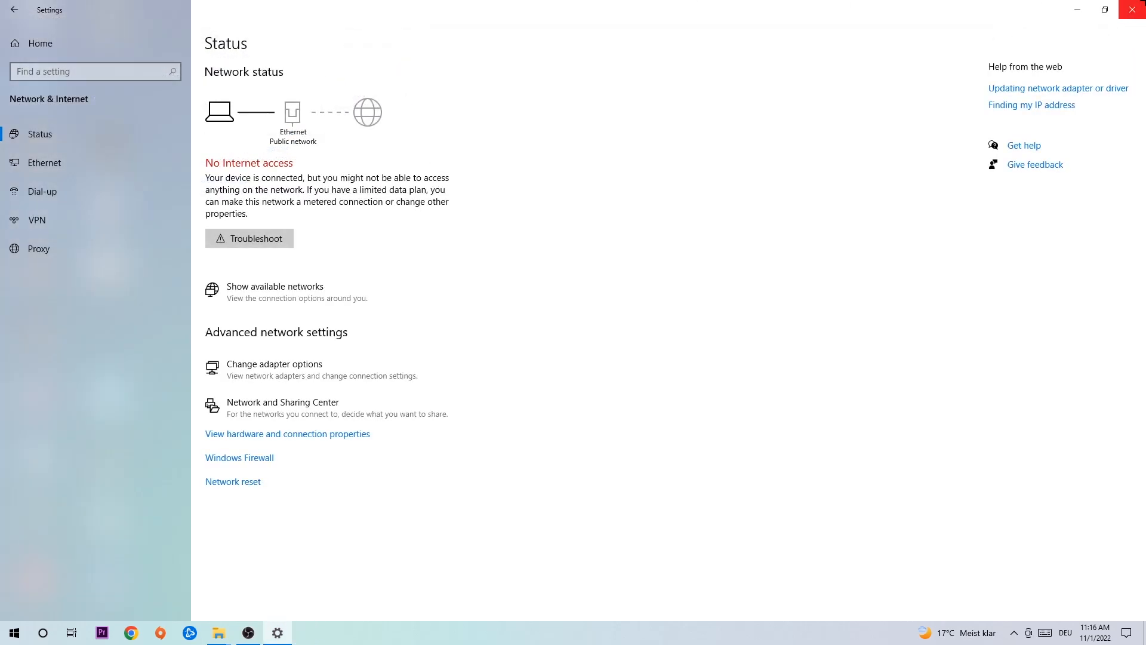
{"action": "left_click", "coordinate": [1133, 10]}
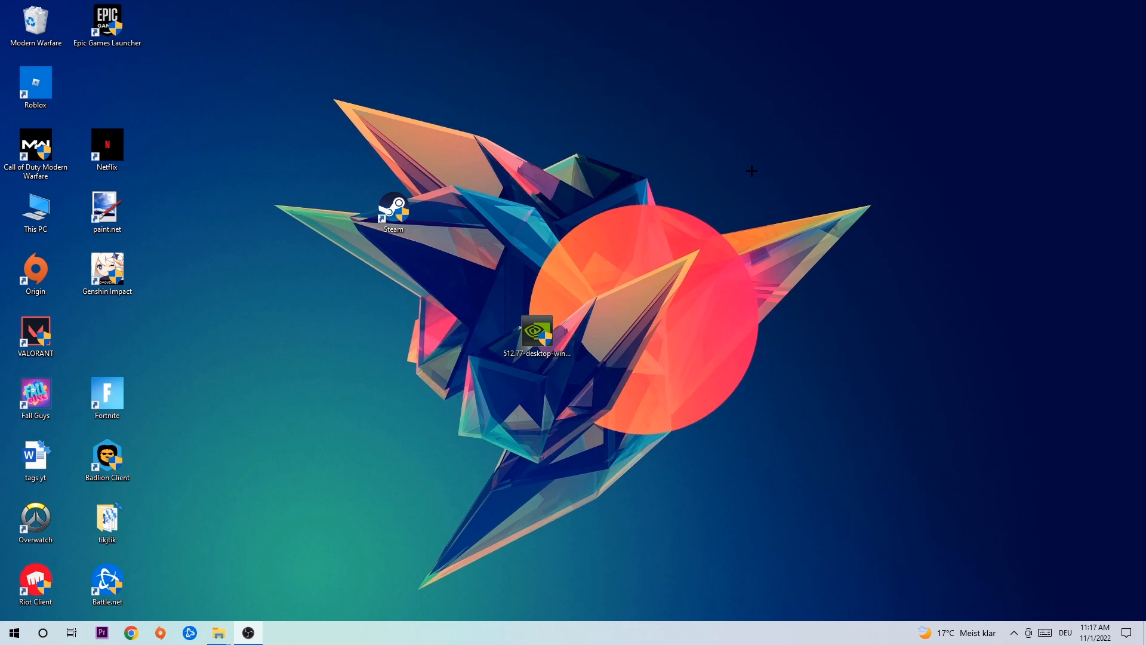
{"action": "mouse_move", "coordinate": [746, 171]}
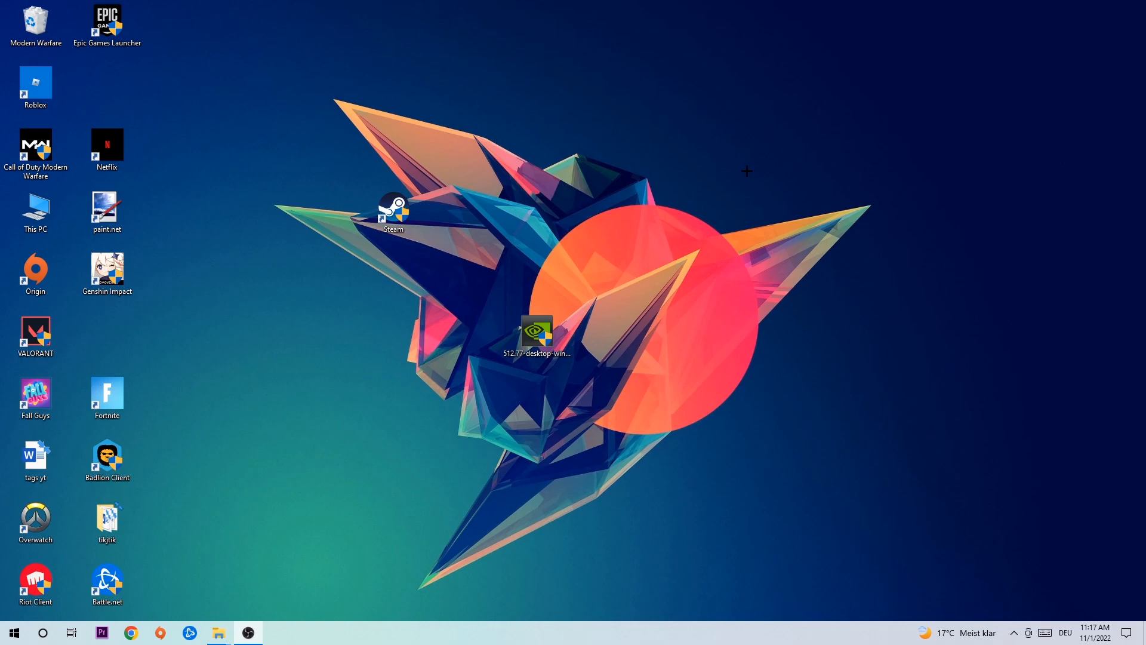
{"action": "mouse_move", "coordinate": [726, 170]}
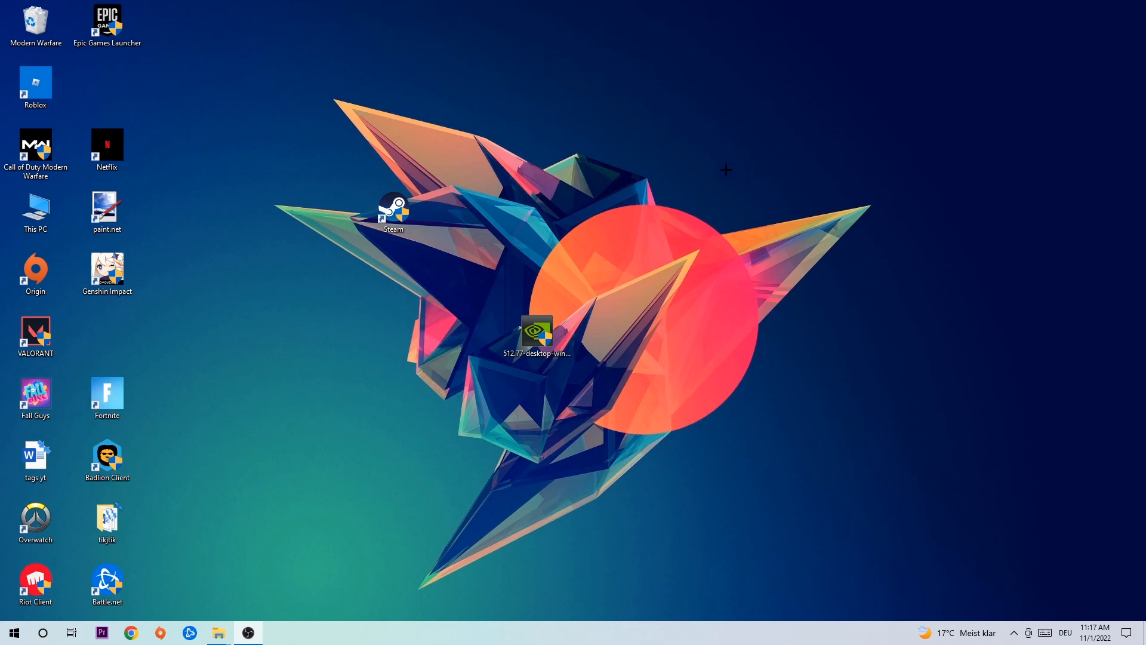